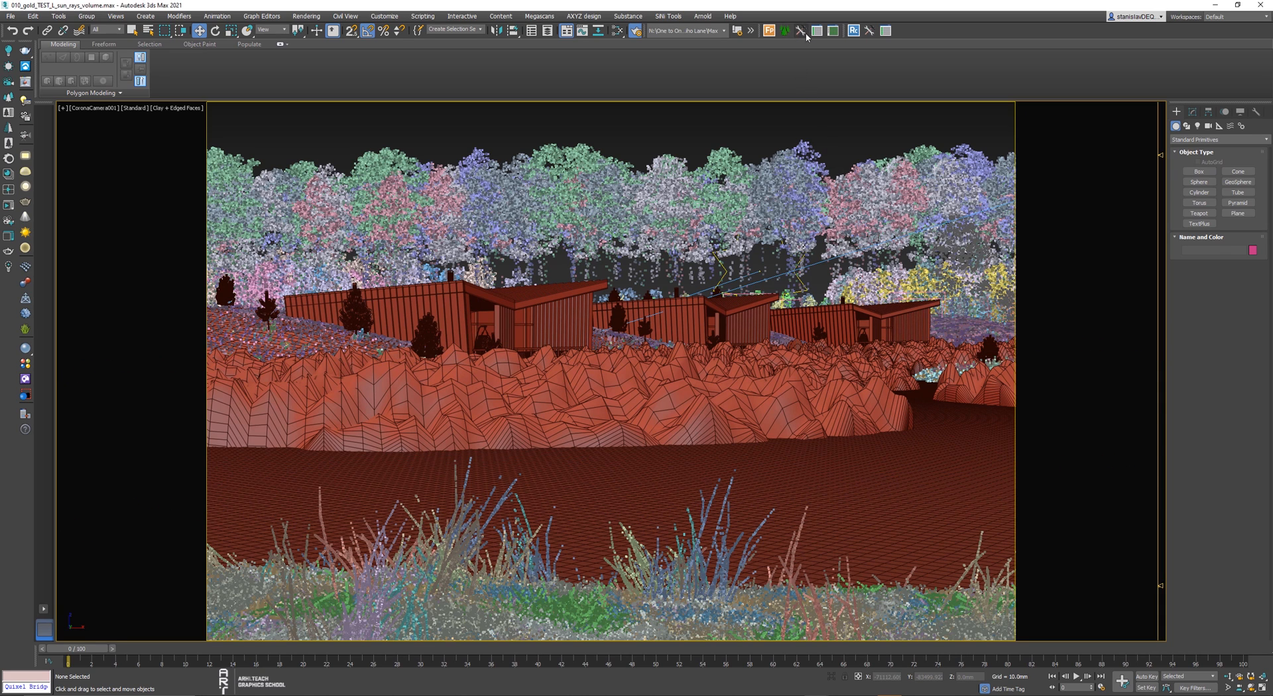
# Hide the 13 Forest Pack scatters and pick the soil and water meshes for export
pyautogui.click(785, 31)
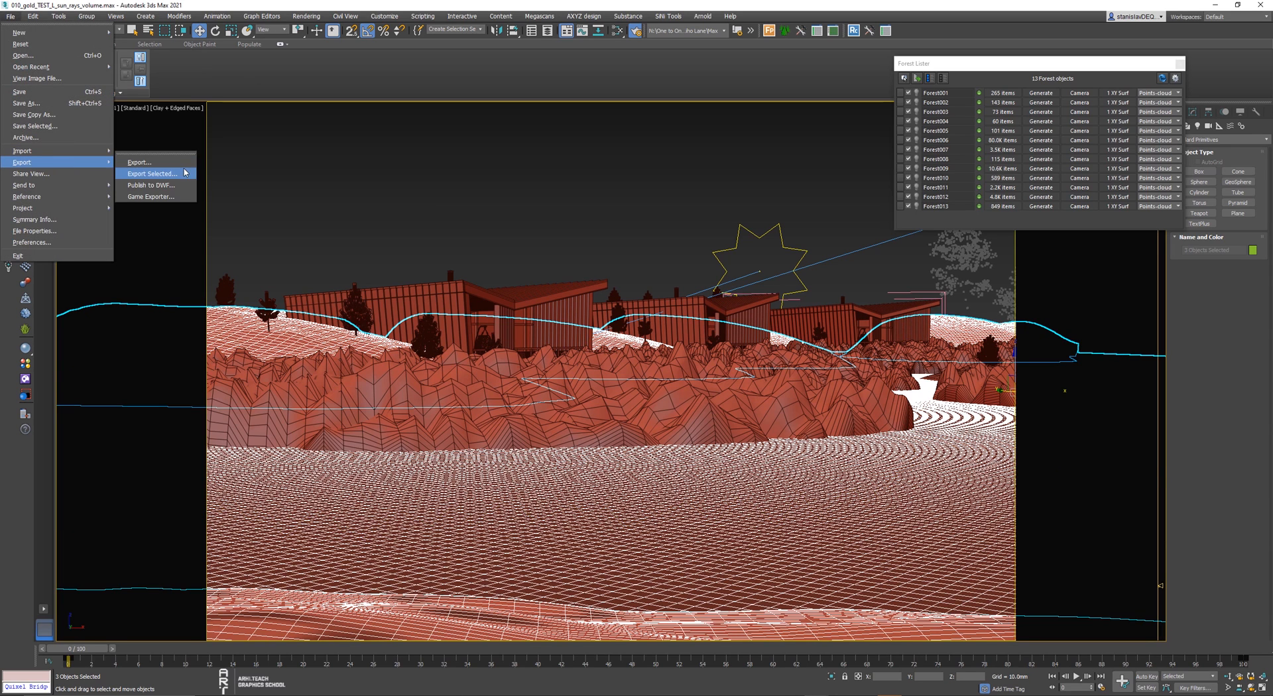
# Export the selection as Unreal Datasmith file 'soil+water' into 02_export_geometry
pyautogui.click(151, 174)
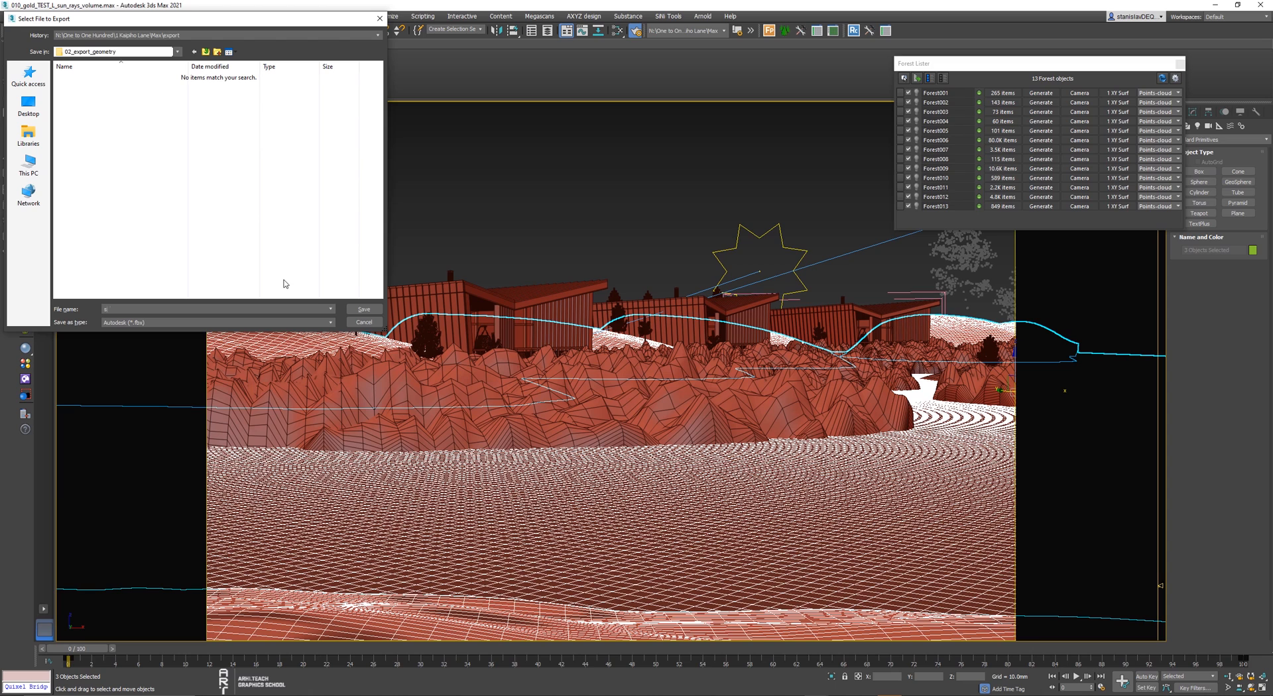
pyautogui.write('sol+')
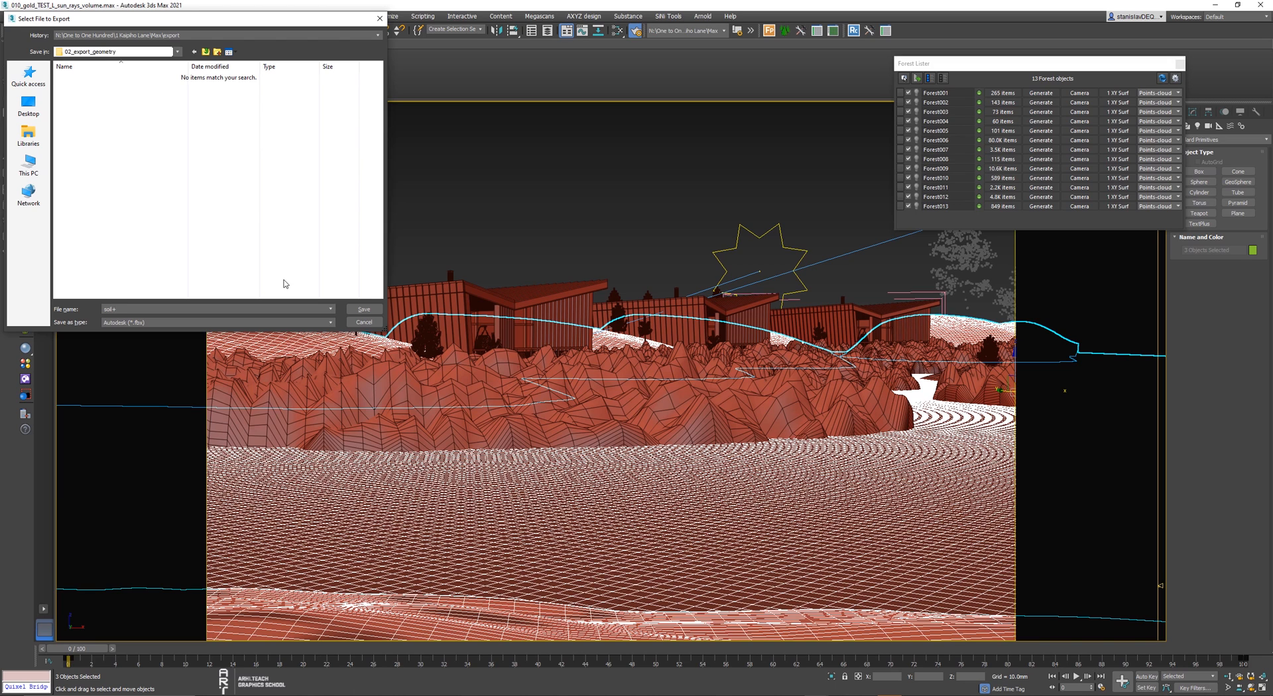
pyautogui.write('water')
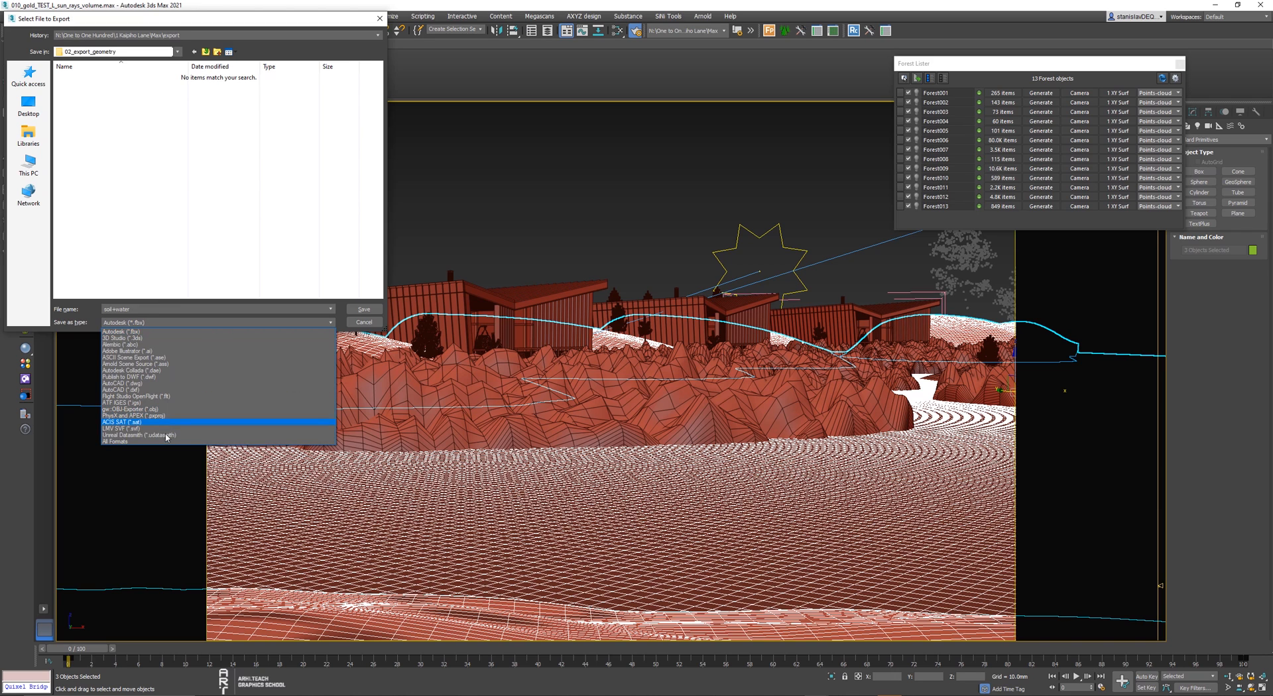
pyautogui.click(364, 322)
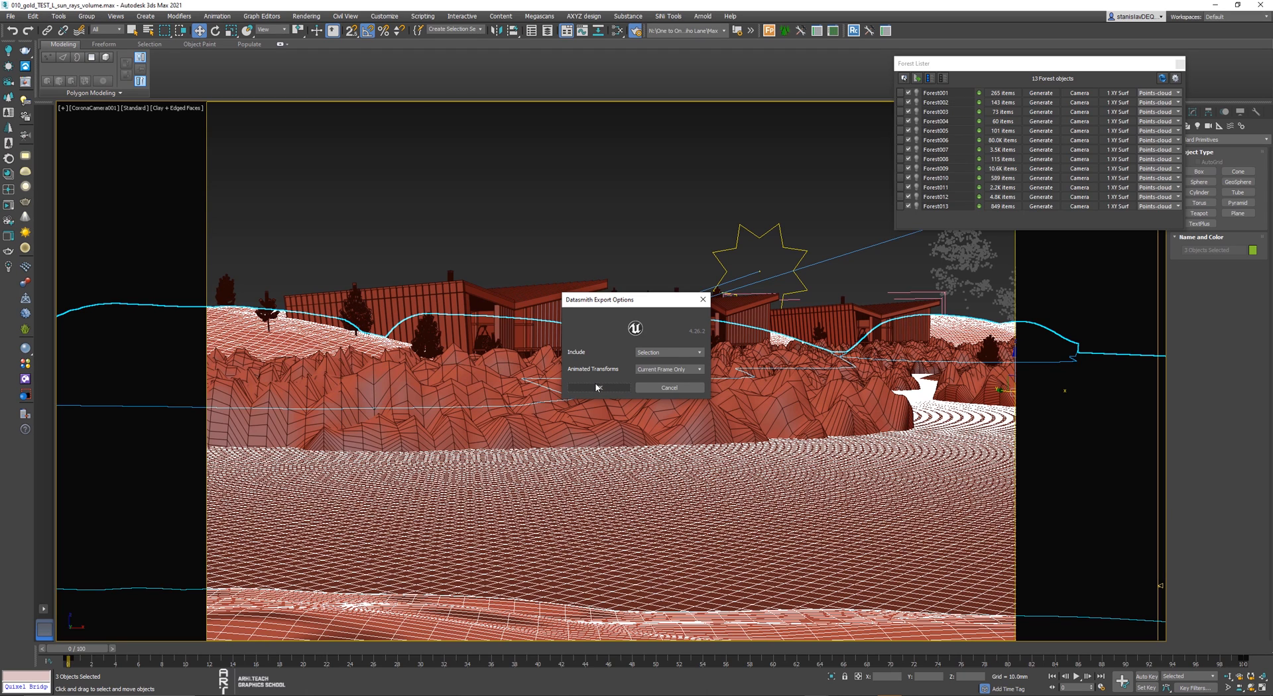
# Confirm the Datasmith export options and dismiss the Output Warnings report
pyautogui.click(597, 387)
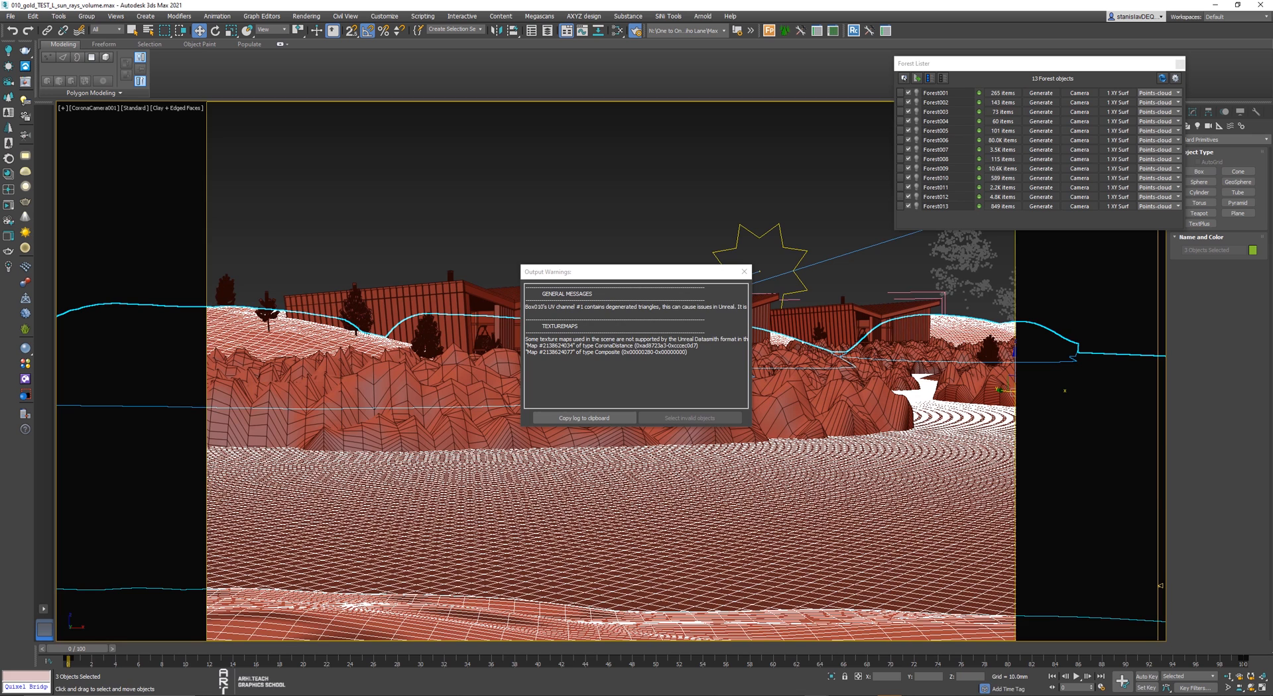
pyautogui.click(742, 272)
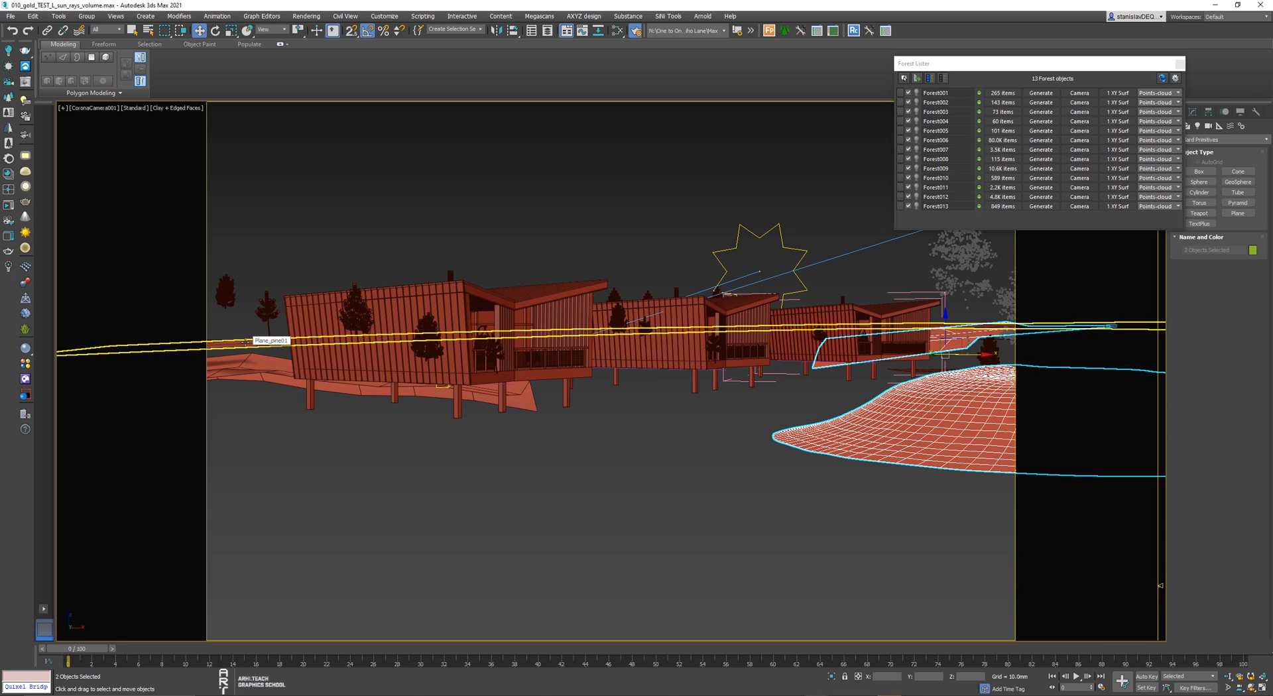
# Export the remaining terrain as Datasmith file 'soil2', then confirm the house groups export
pyautogui.click(10, 15)
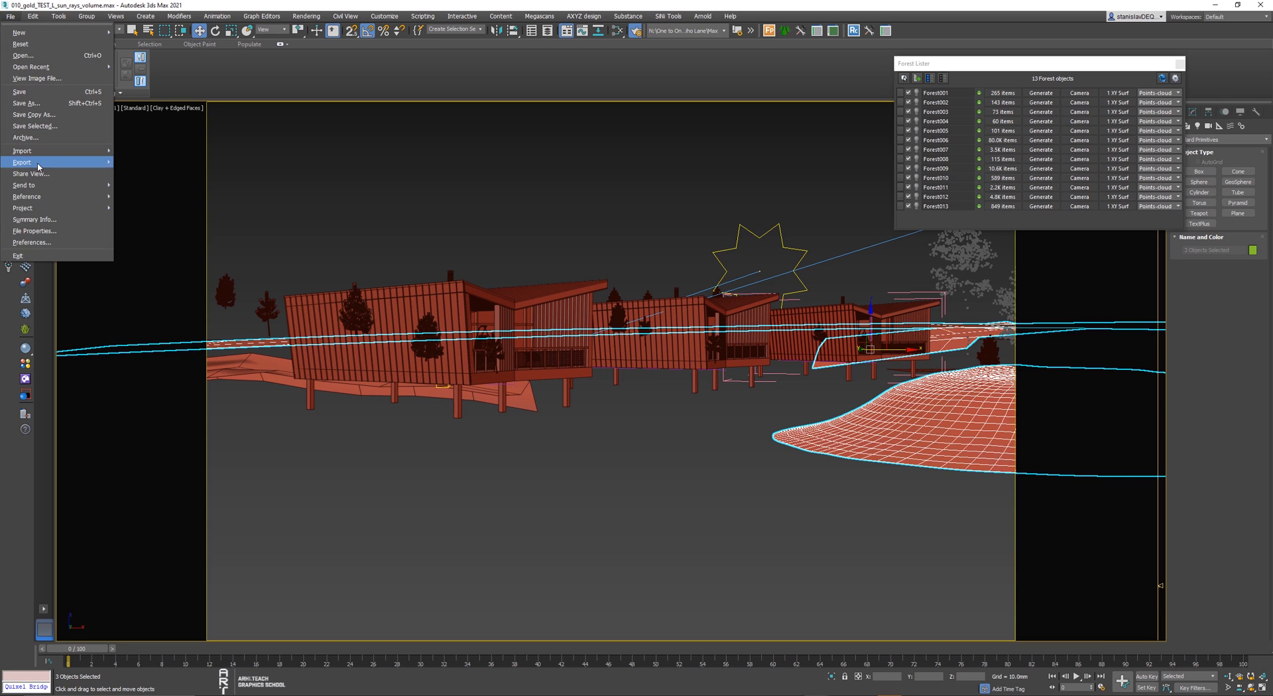
pyautogui.click(23, 162)
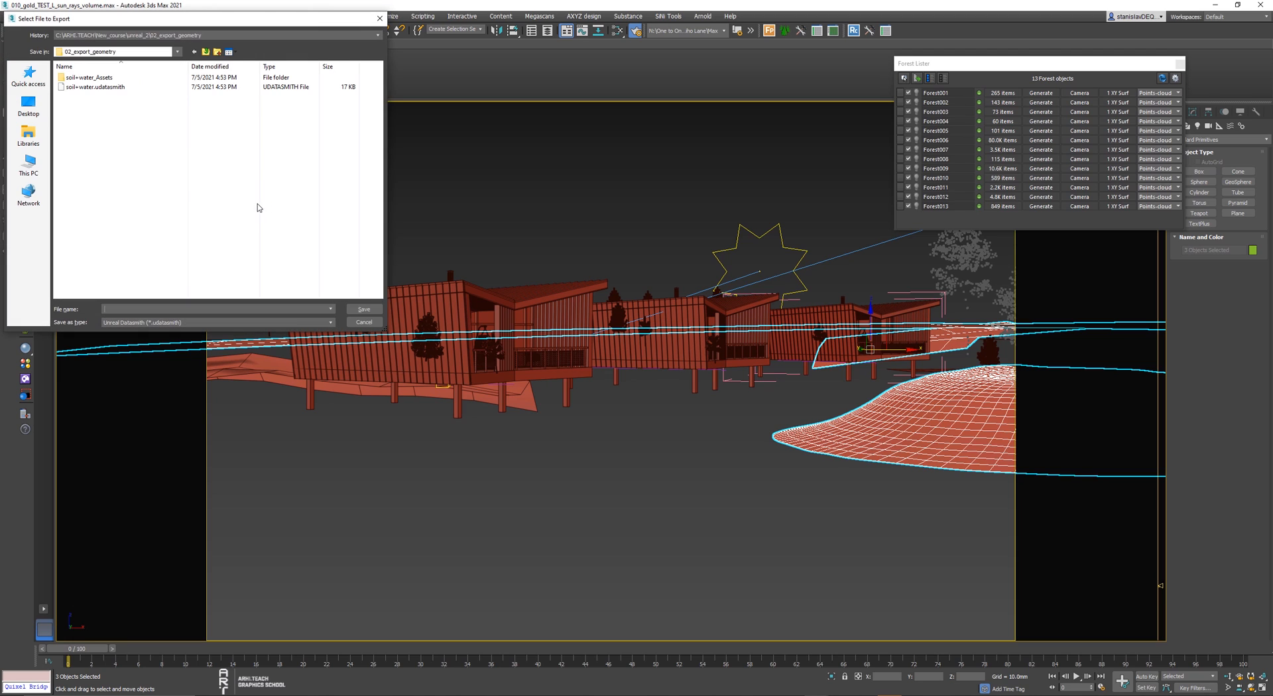
pyautogui.click(98, 87)
pyautogui.write('soil2')
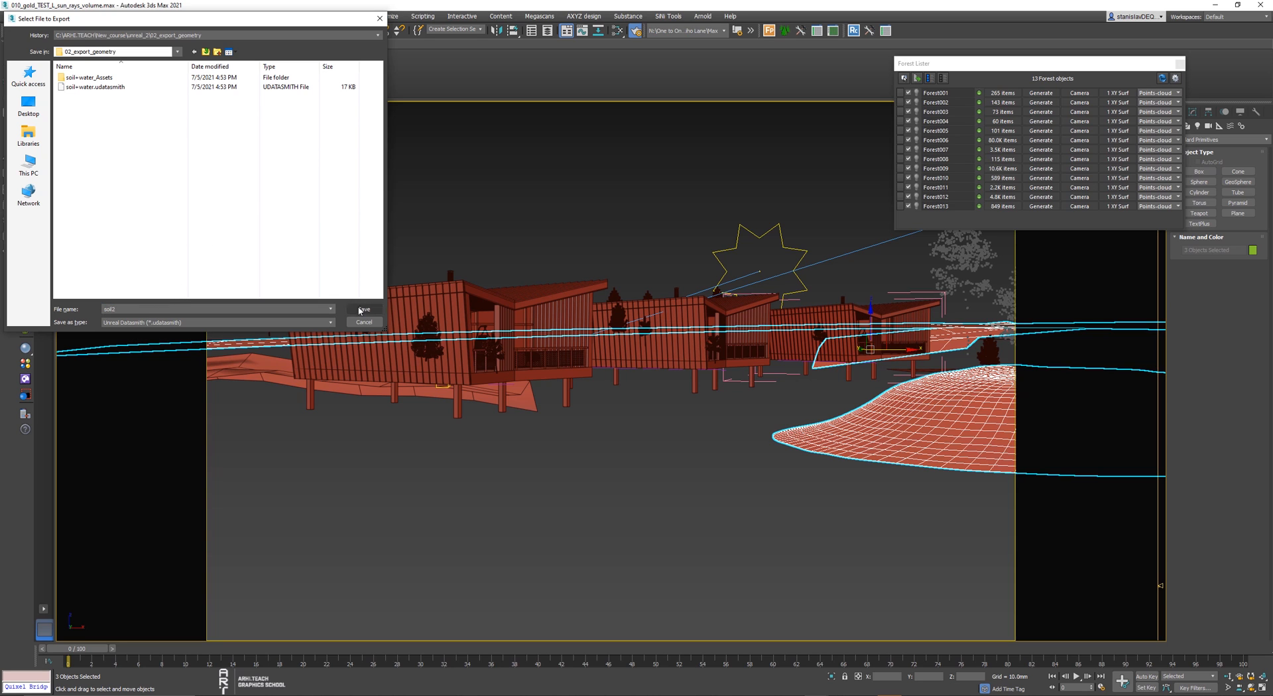
pyautogui.click(362, 309)
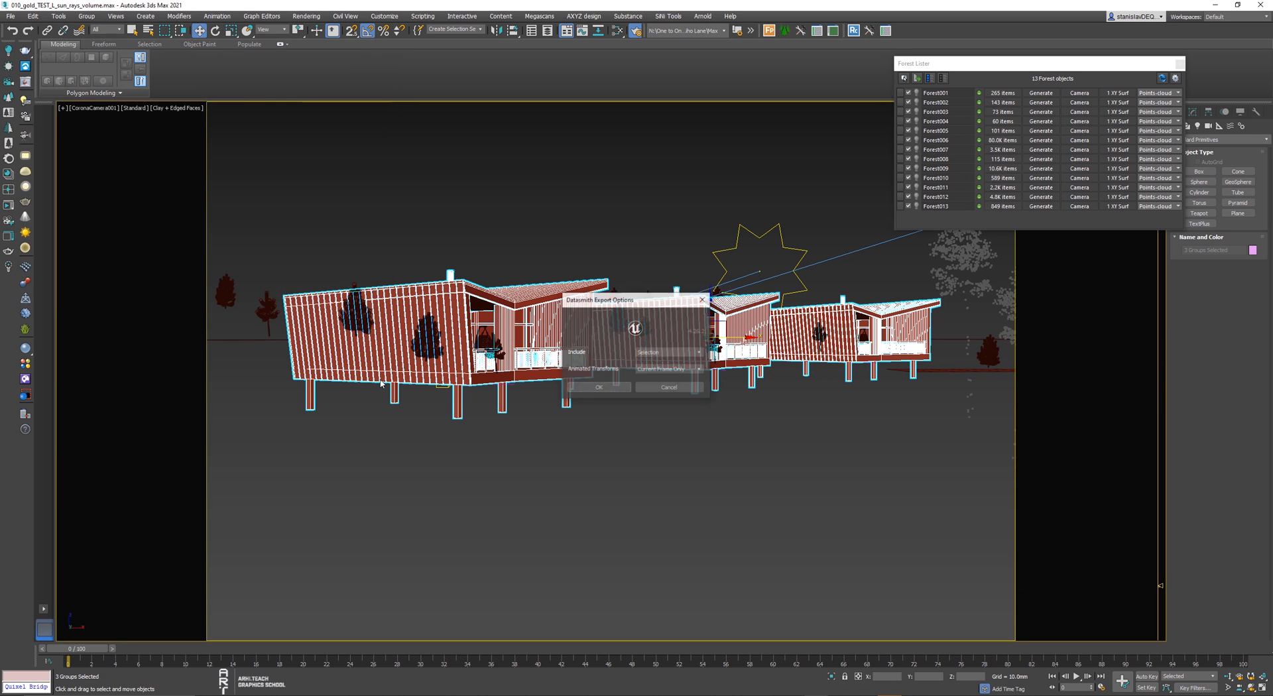
pyautogui.click(668, 386)
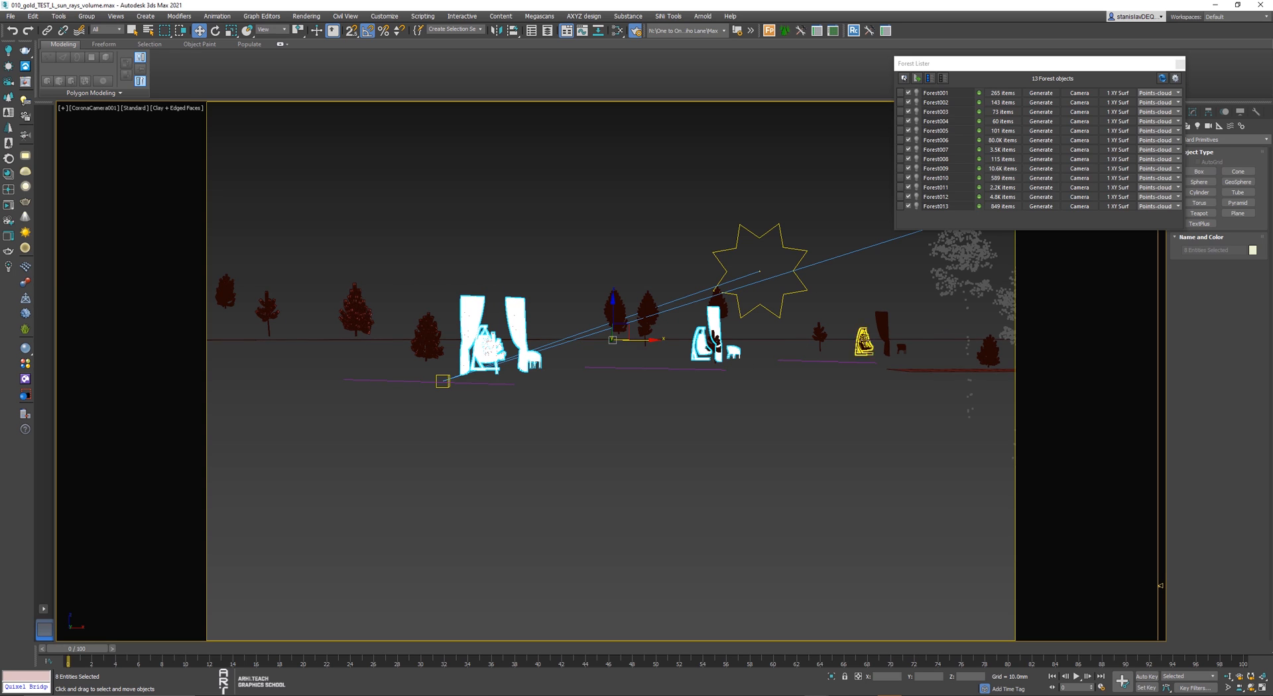
# Confirm the interiors Datasmith export, close the warnings, and export the selected pines
pyautogui.click(11, 15)
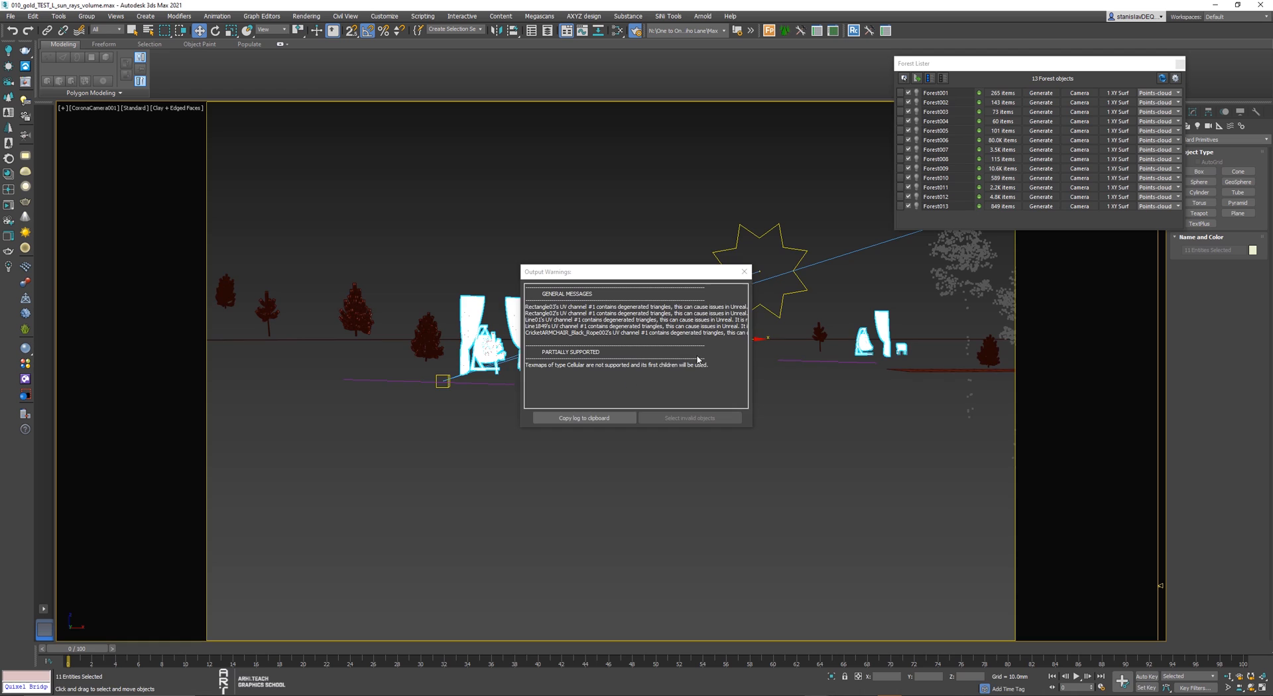
pyautogui.click(742, 271)
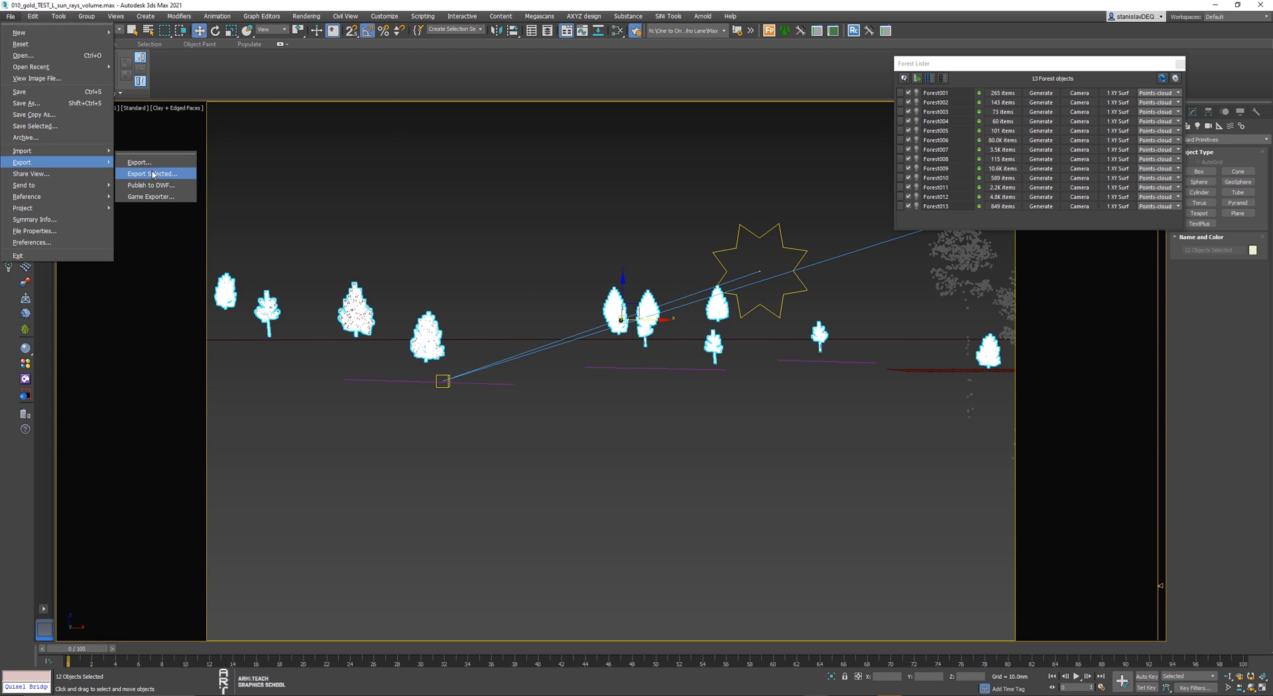
pyautogui.click(153, 173)
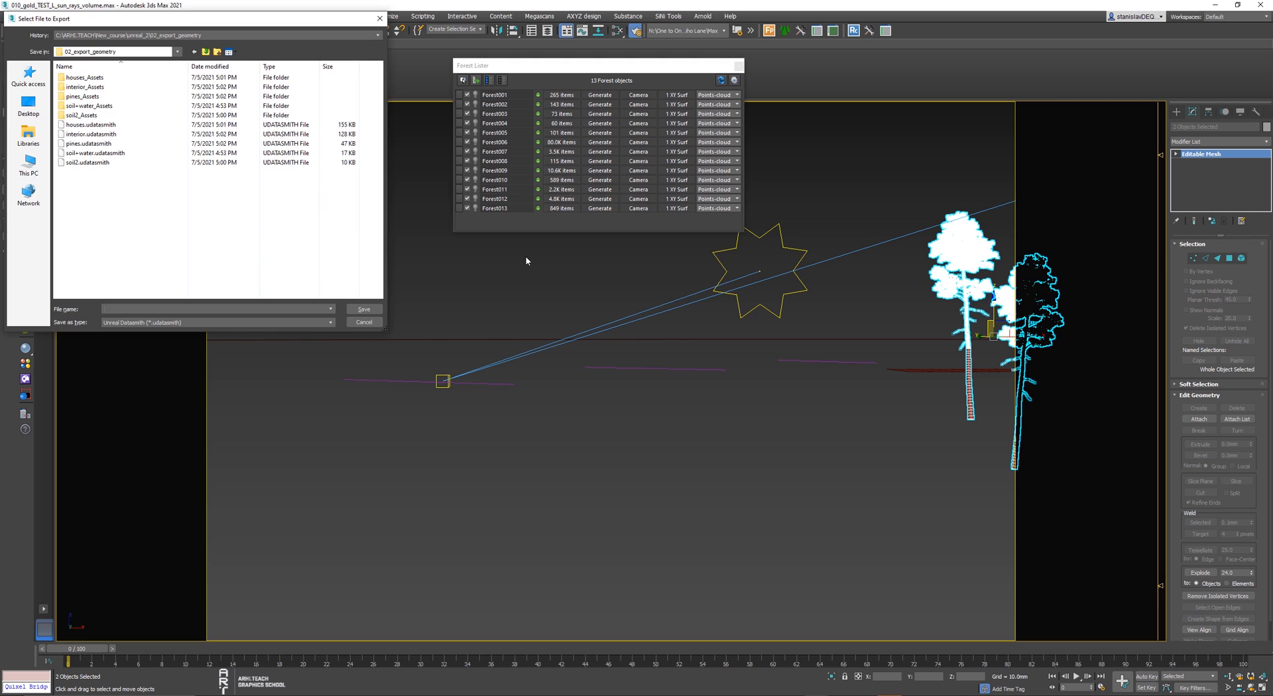
# Cancel the Datasmith export of the two tall trees
pyautogui.write('ta')
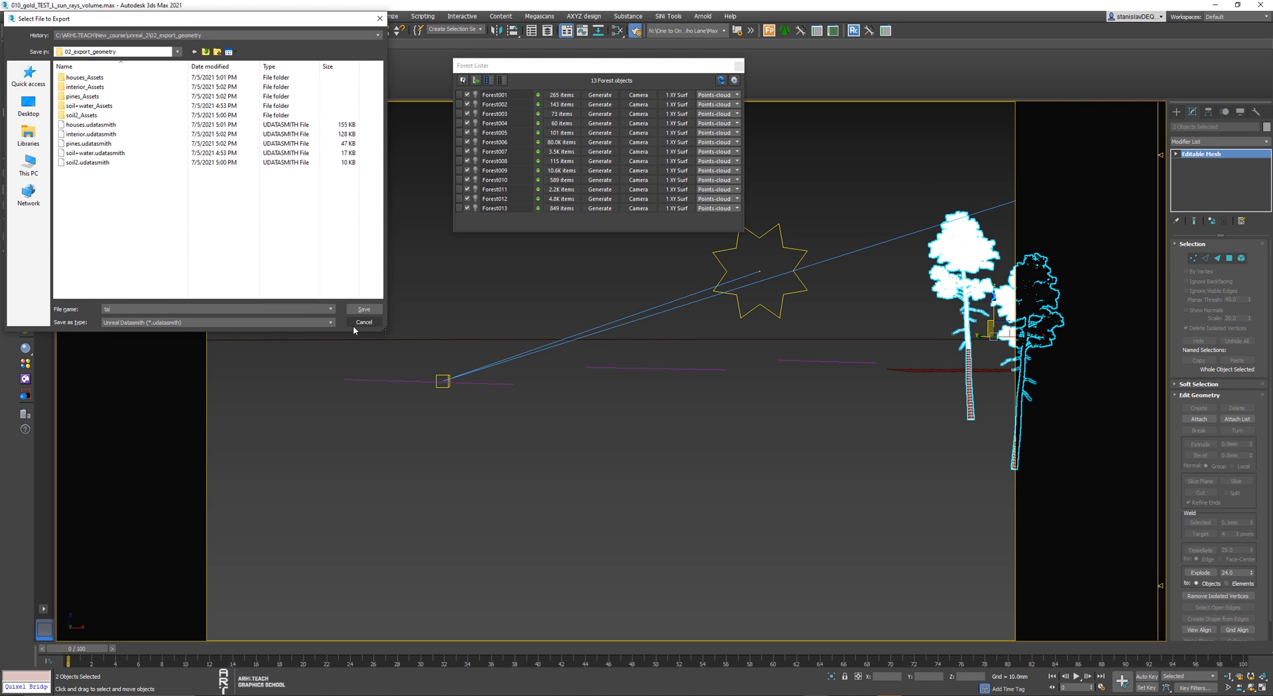
pyautogui.click(364, 323)
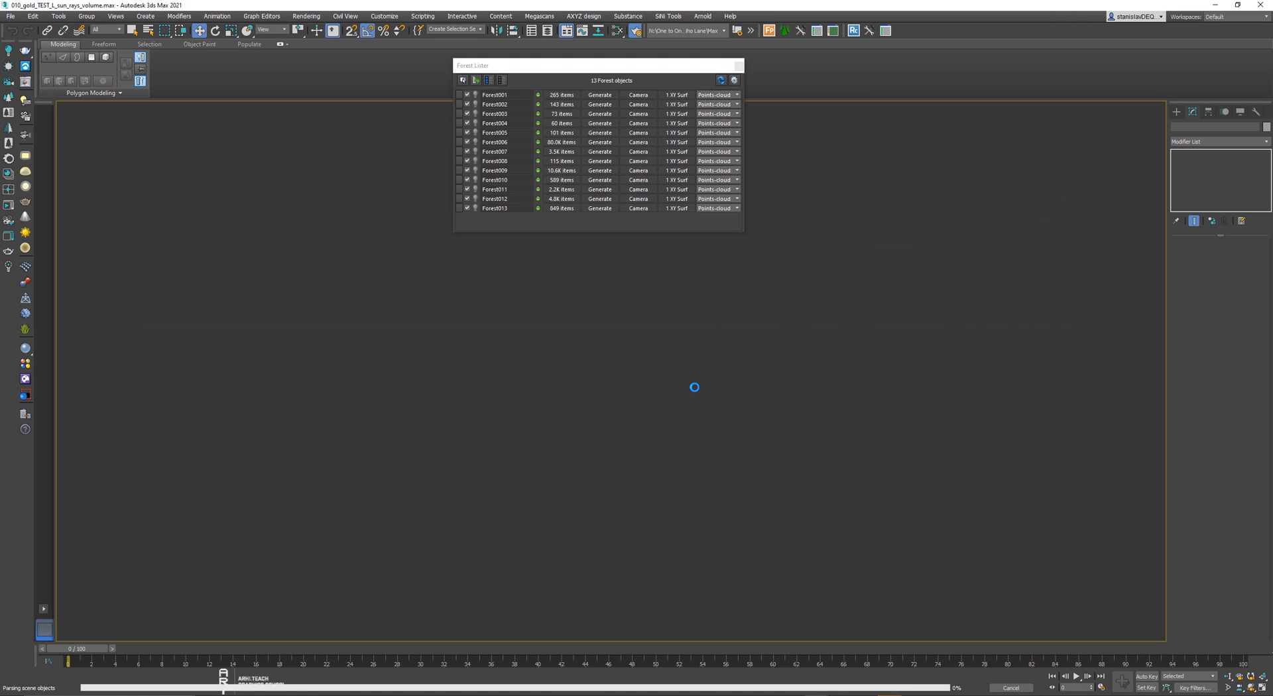